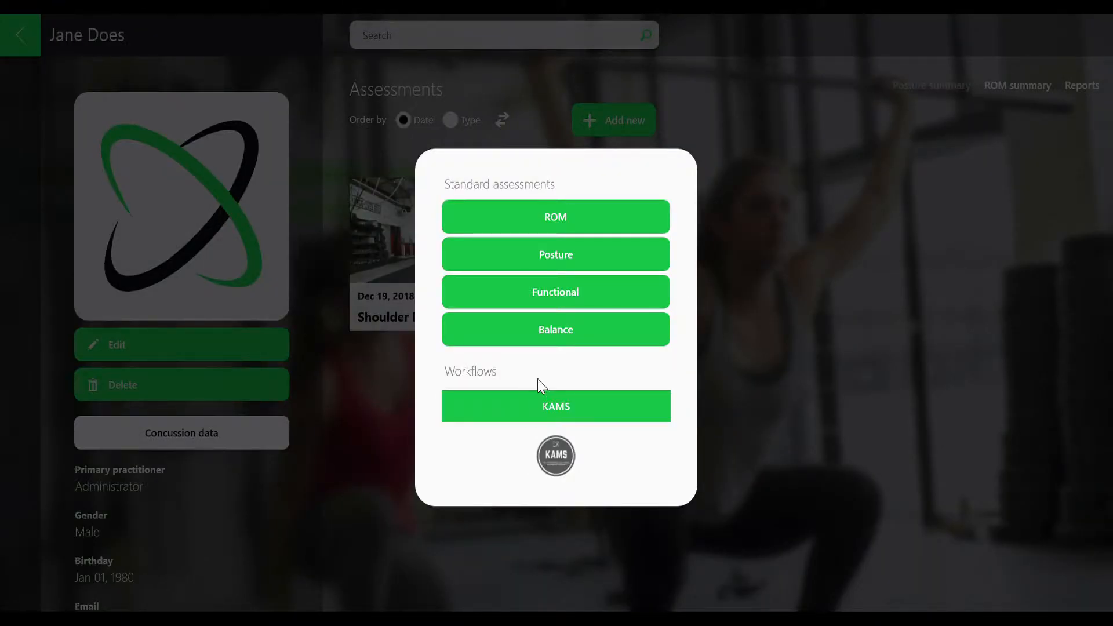
mouse_move(555, 253)
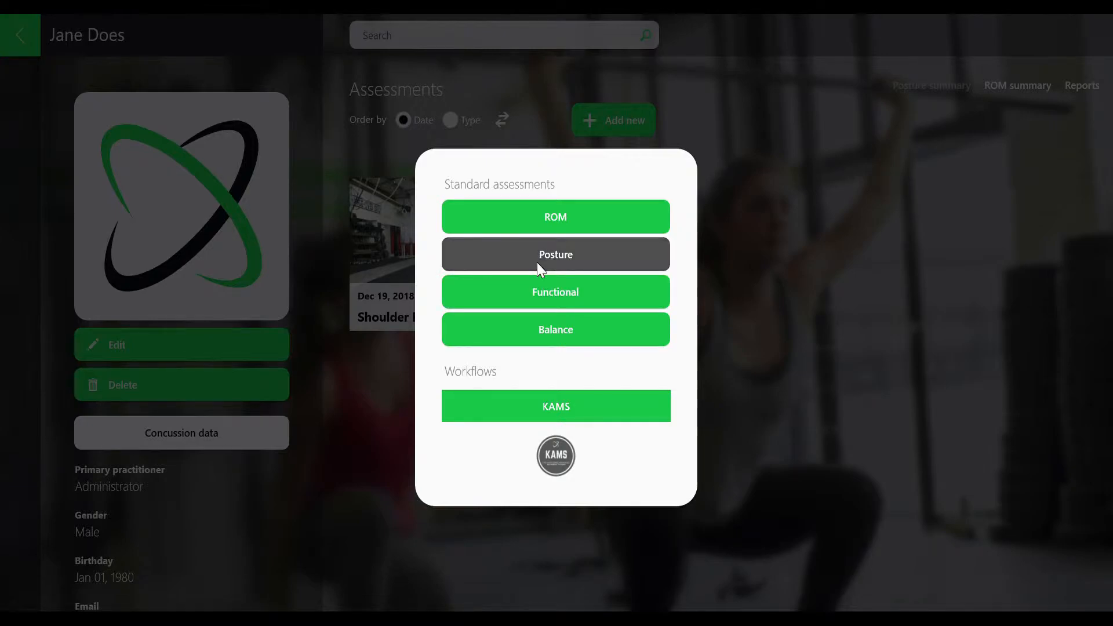
Start a Posture assessment from Standard assessments to show live tilt, alignment and rotation readings
left_click(555, 254)
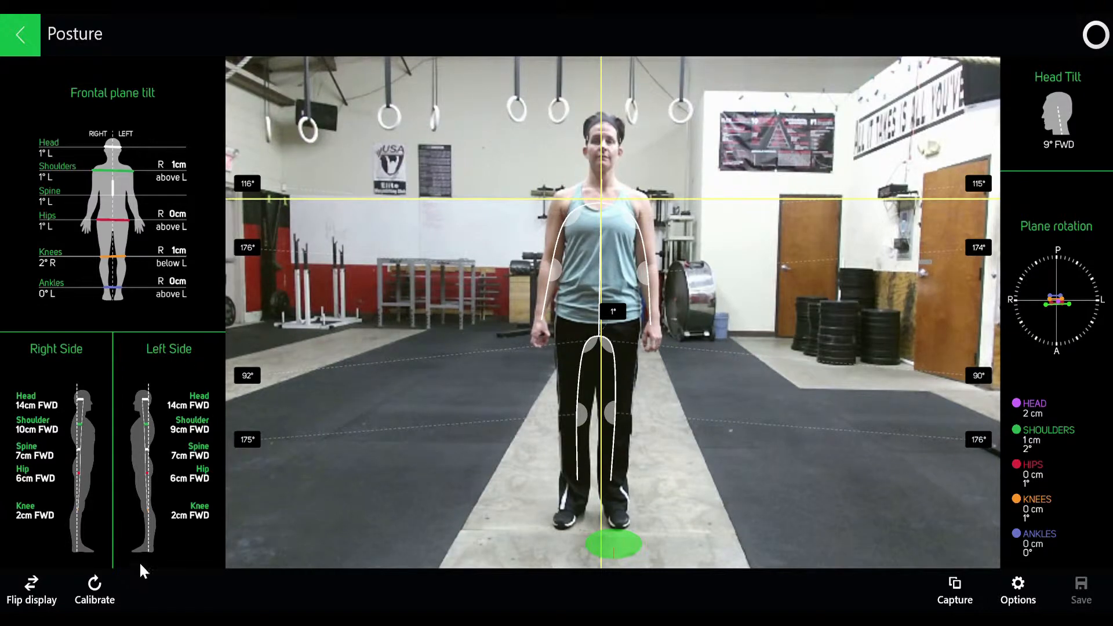
Toggle the display flip off and on, recalibrate posture readings to zero, and view capture options
left_click(31, 591)
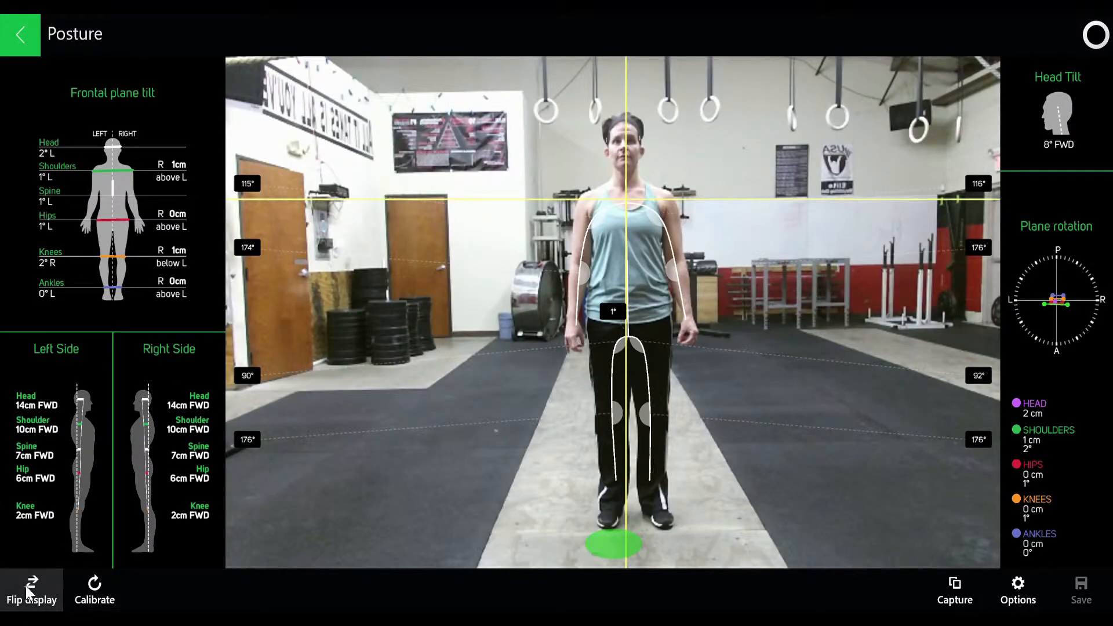
left_click(31, 589)
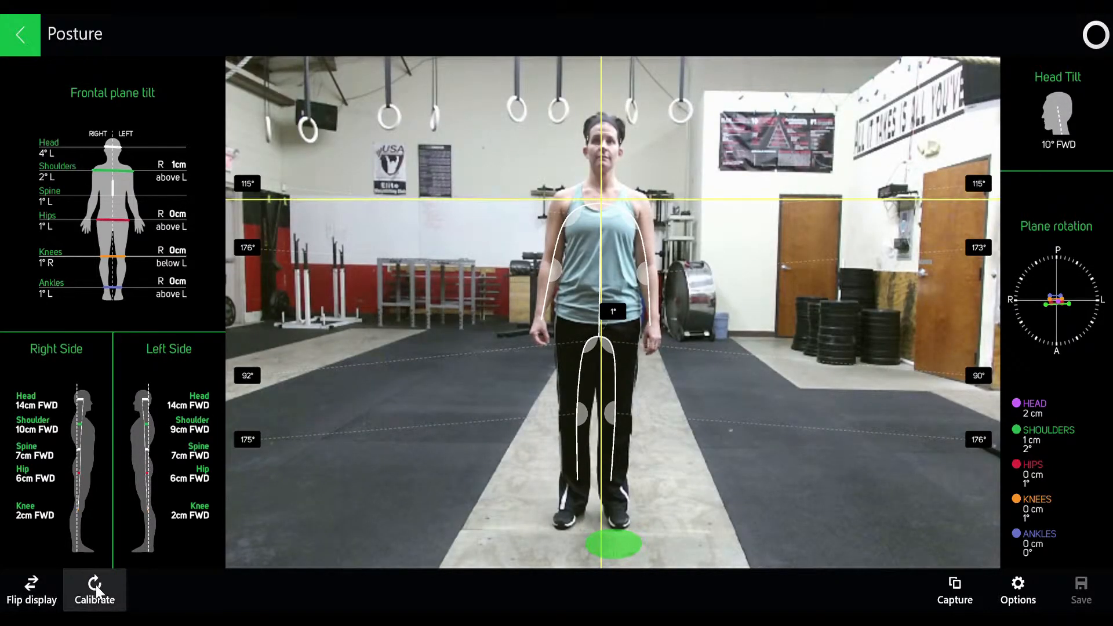
left_click(95, 591)
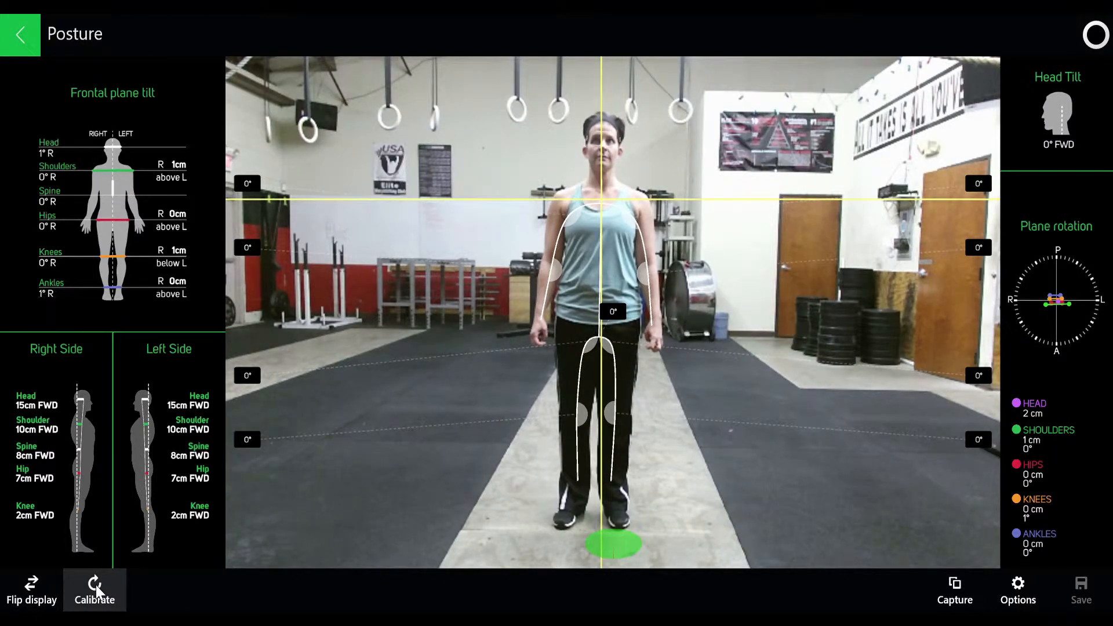
left_click(94, 591)
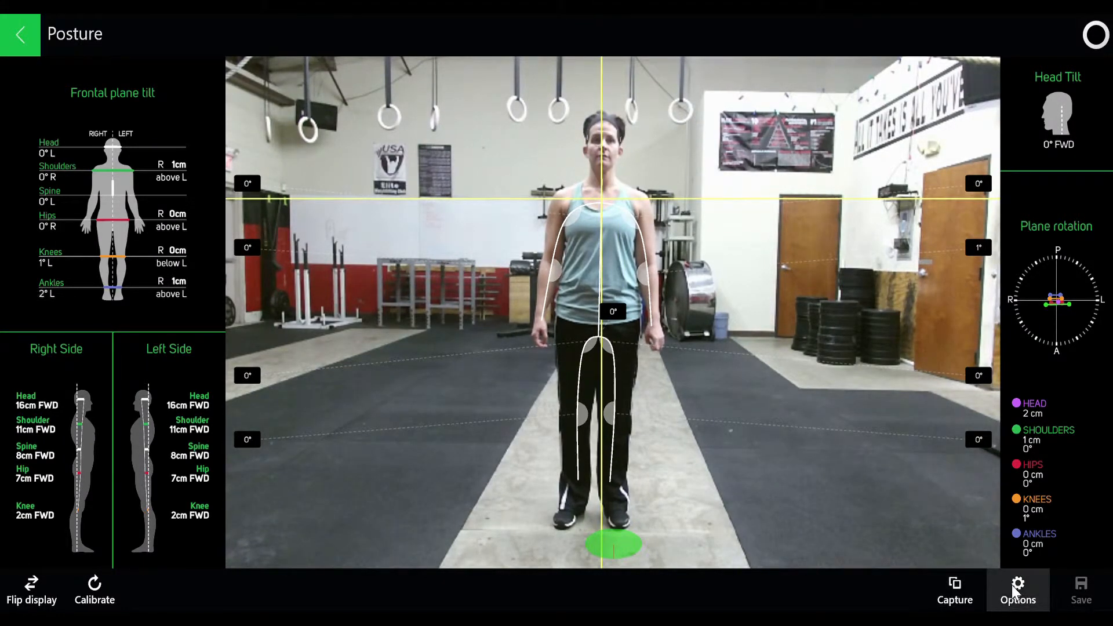
left_click(1017, 590)
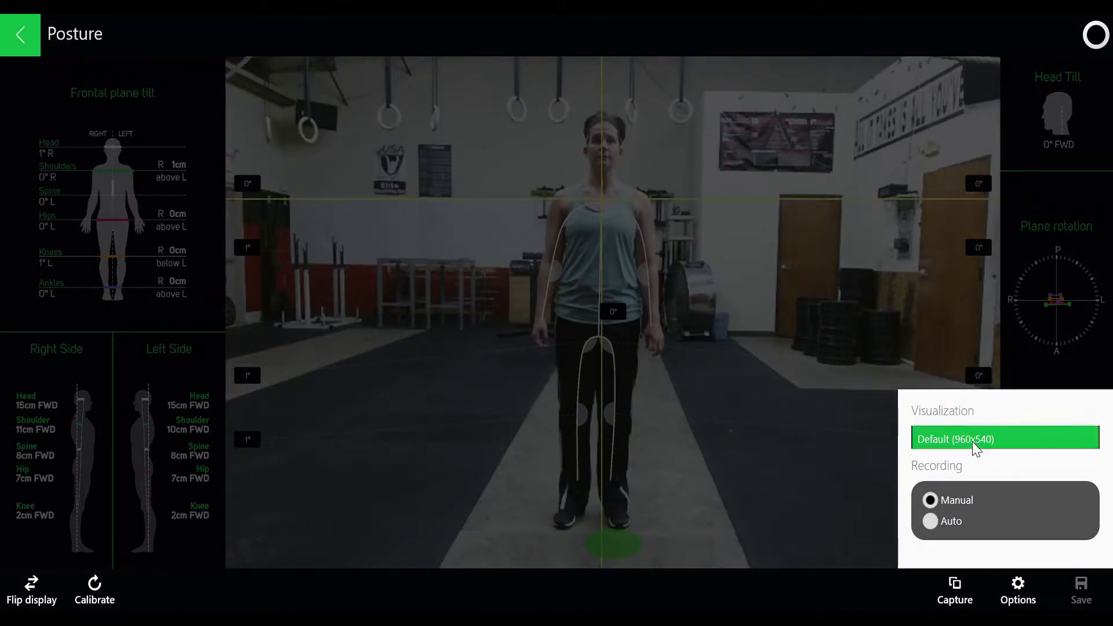
left_click(1003, 439)
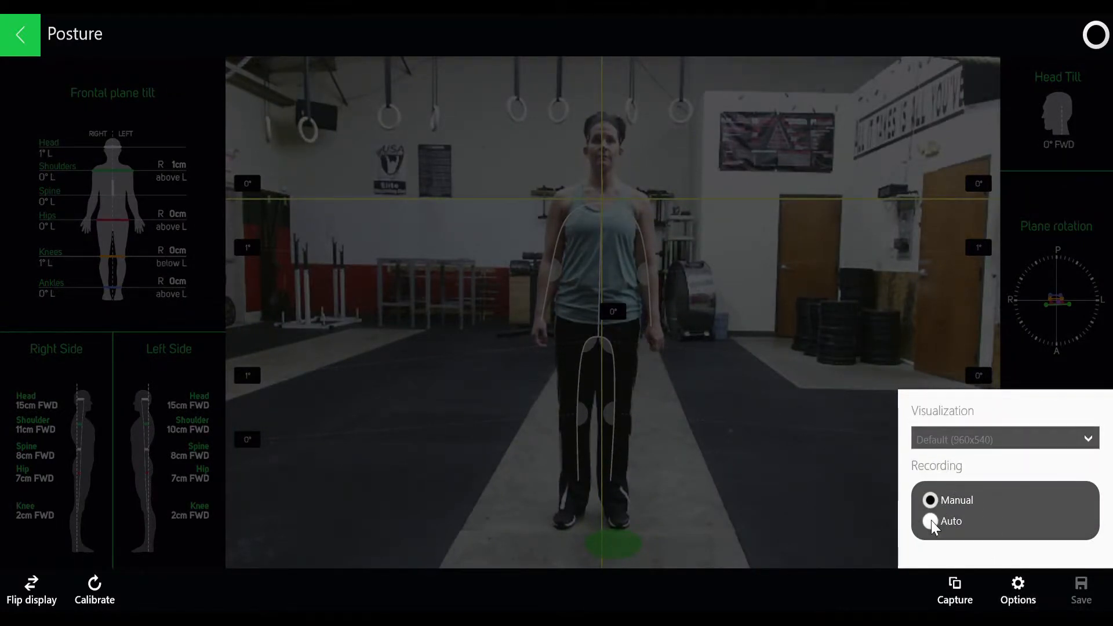
left_click(929, 521)
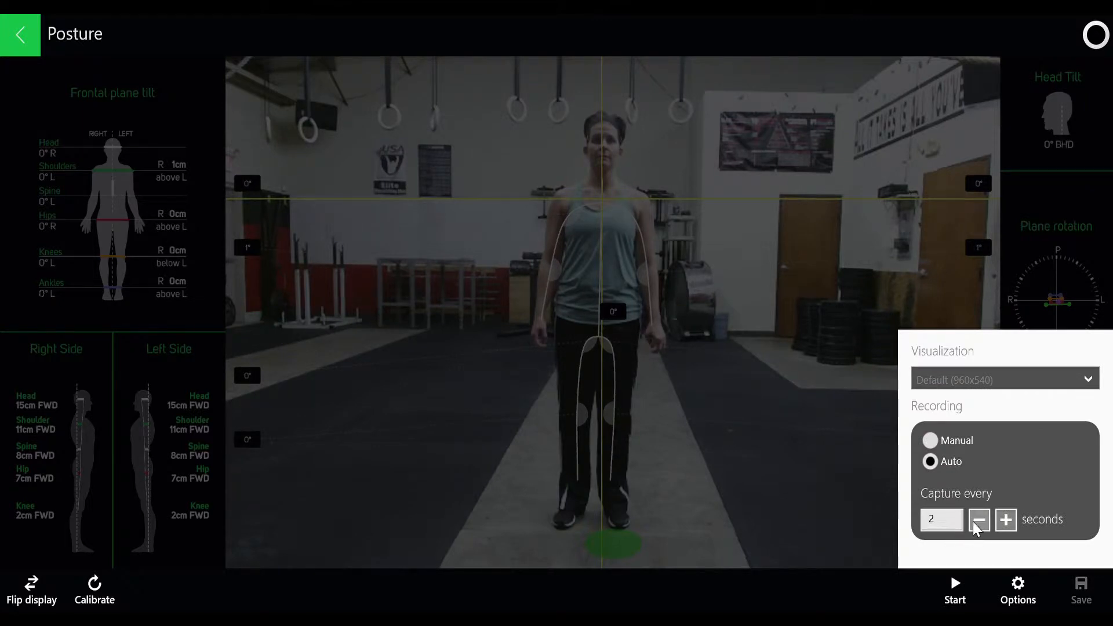
left_click(977, 519)
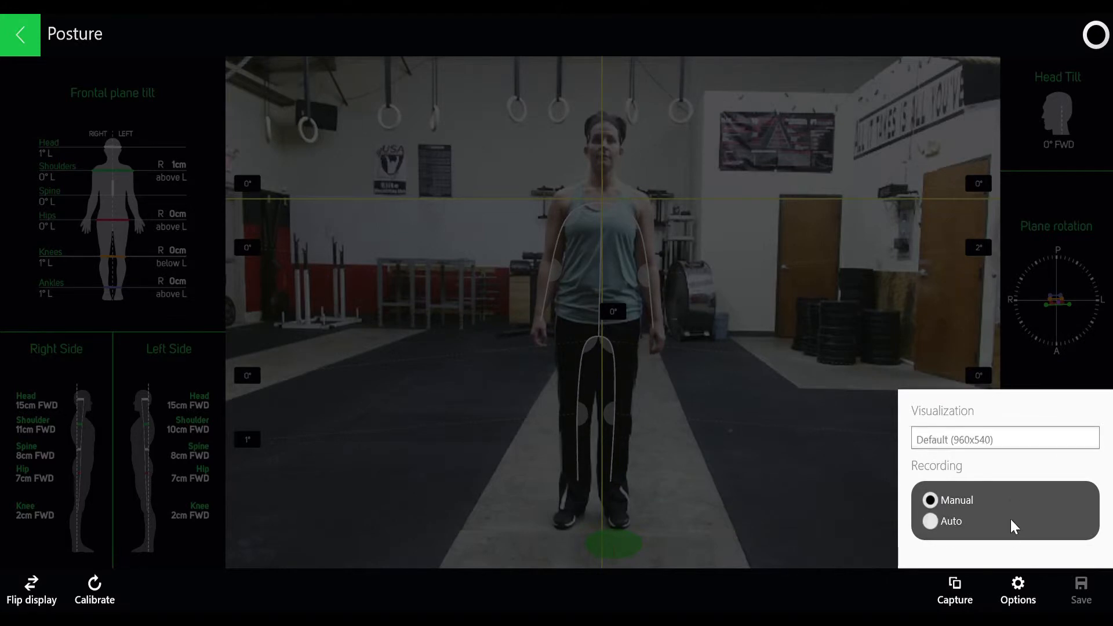
left_click(955, 587)
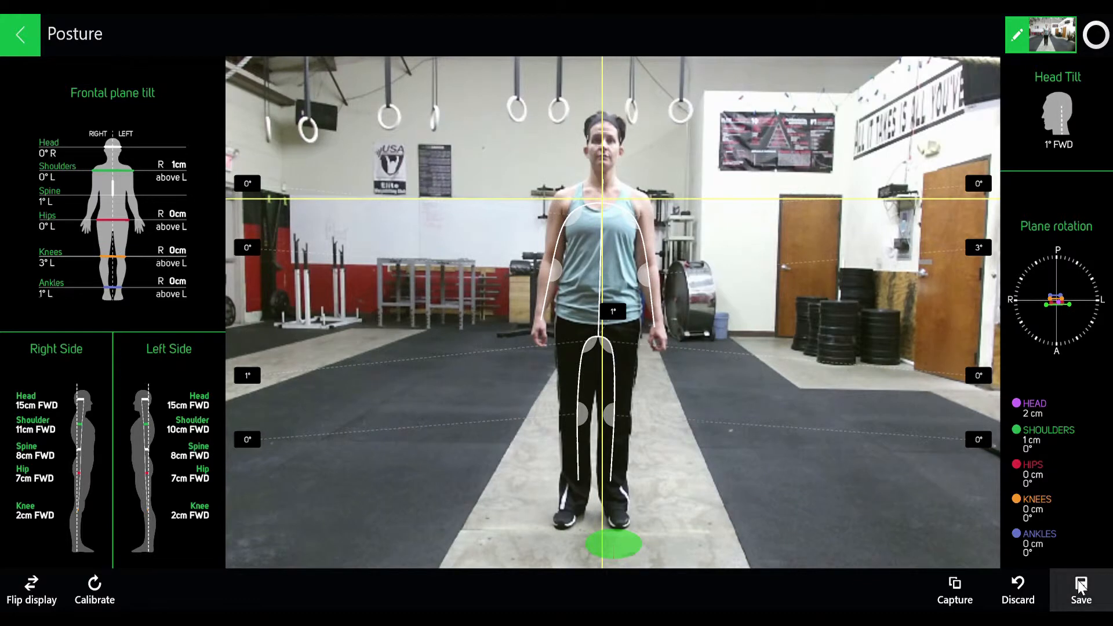
Save the one-frame posture capture and go back to the client's assessments list
left_click(1079, 589)
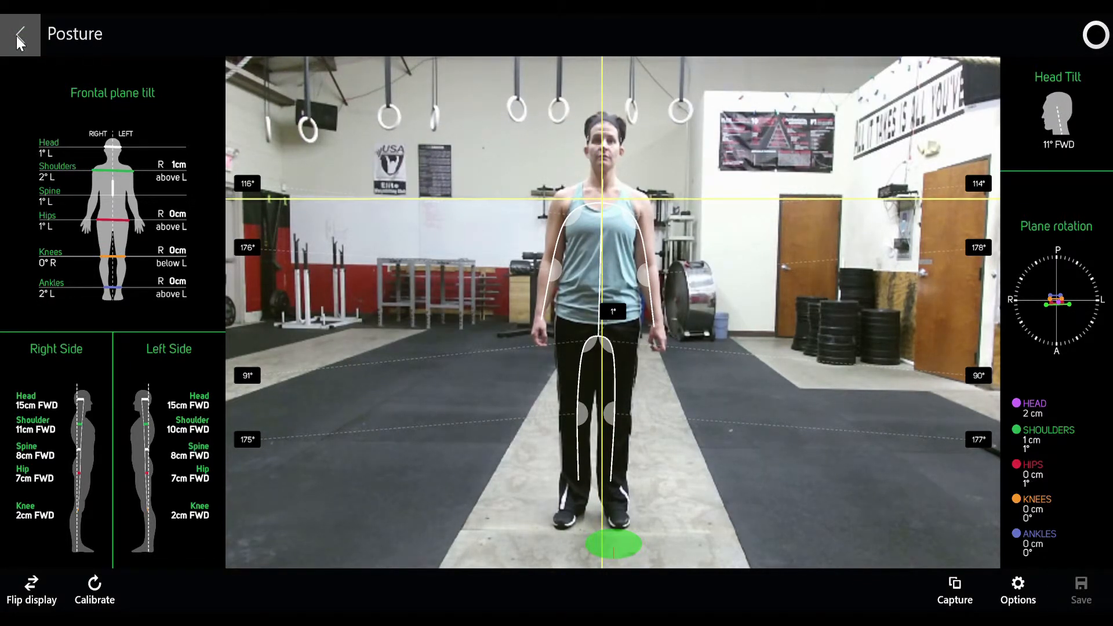
left_click(19, 35)
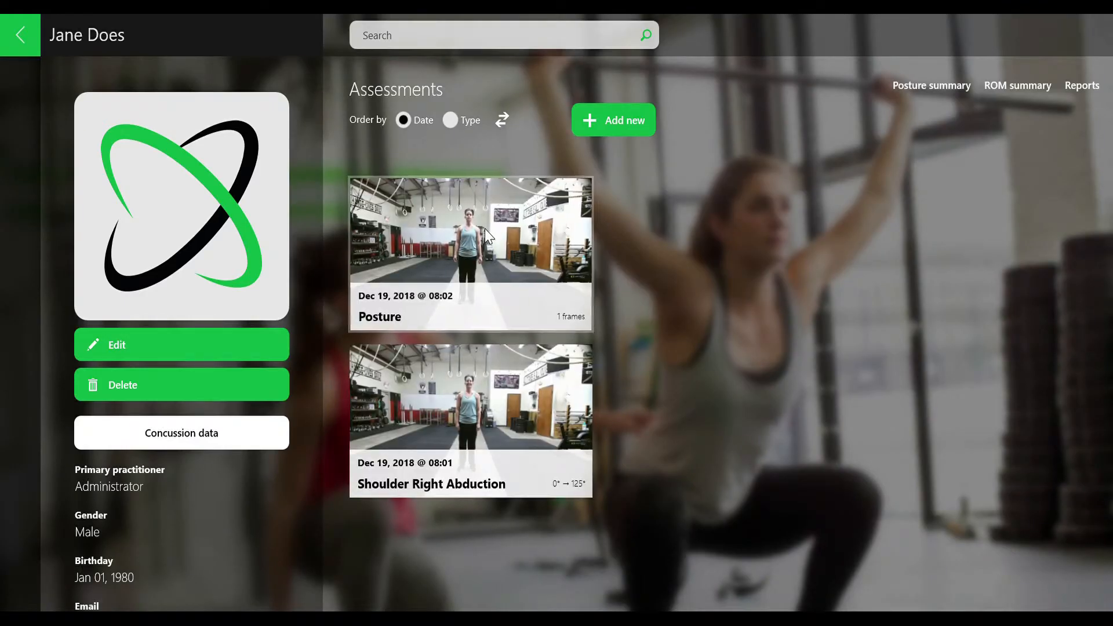
Open the saved Posture card, scroll through the Assessment notes, and enter edit mode
left_click(470, 254)
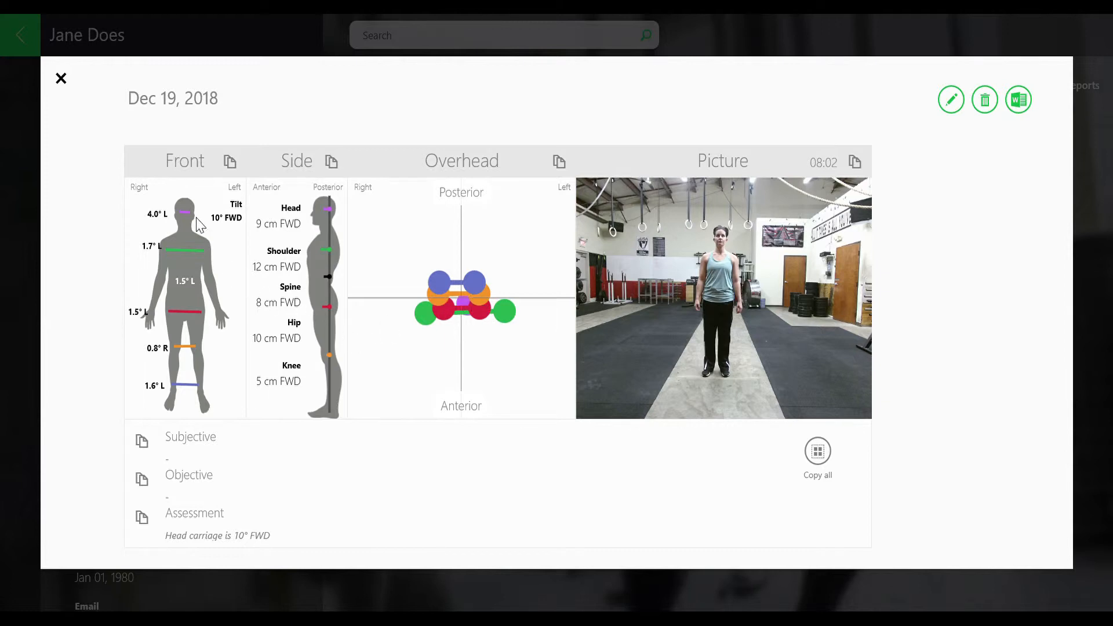
mouse_move(289, 244)
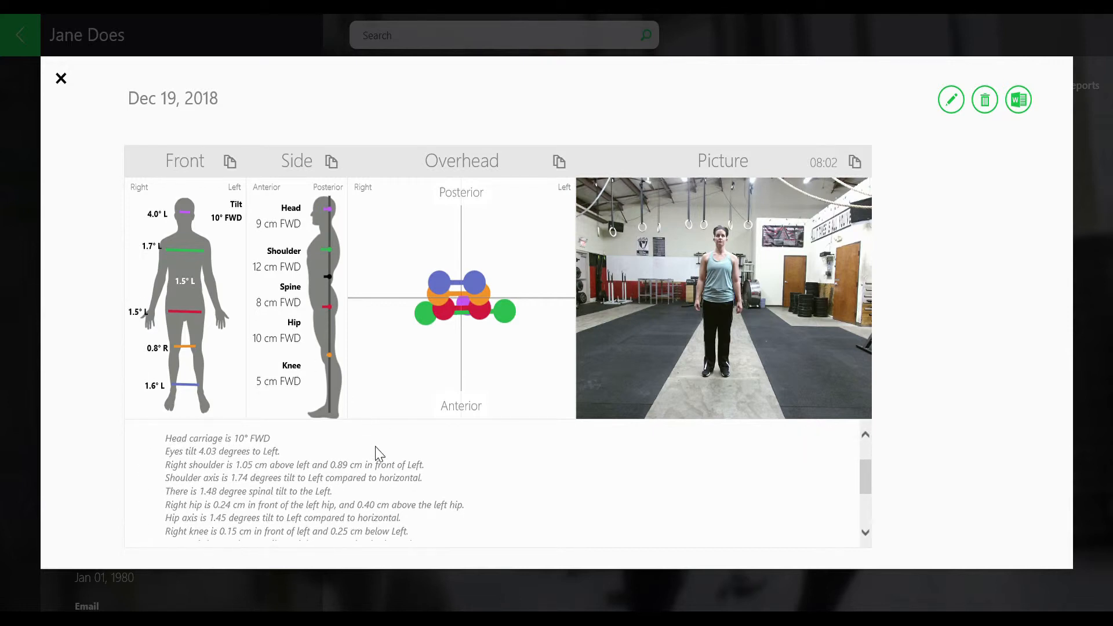
mouse_move(238, 238)
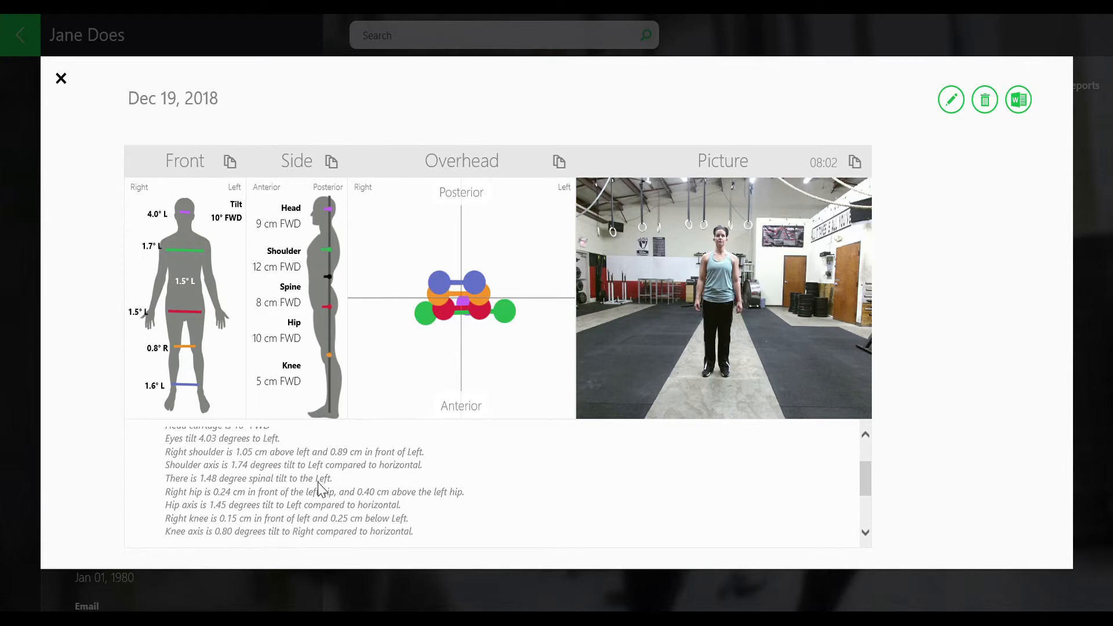
scroll("down", 3)
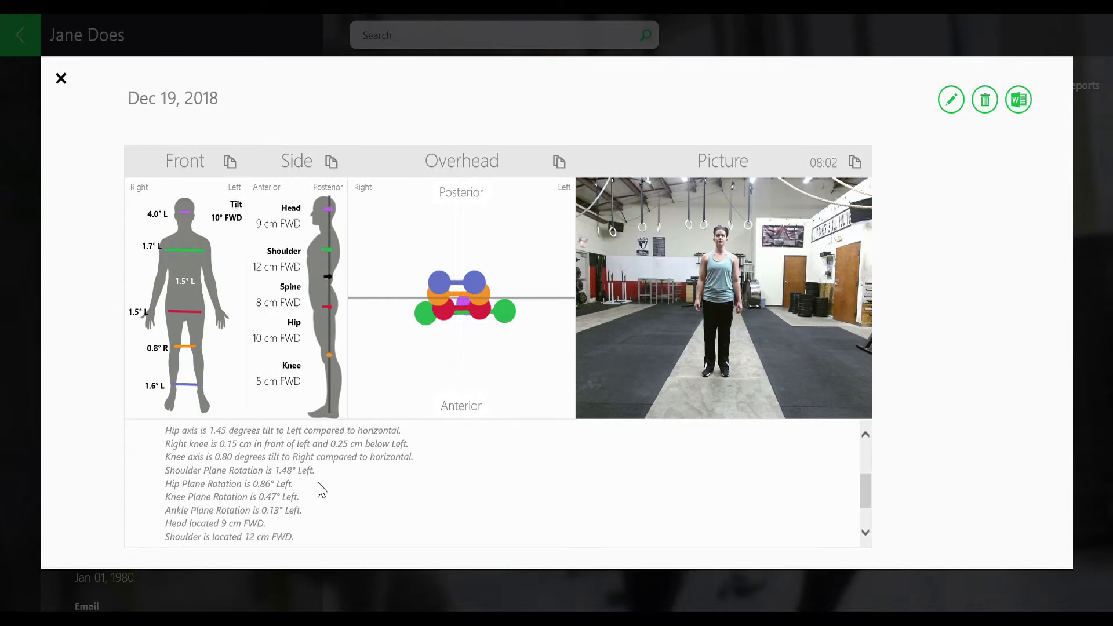
scroll("down", 3)
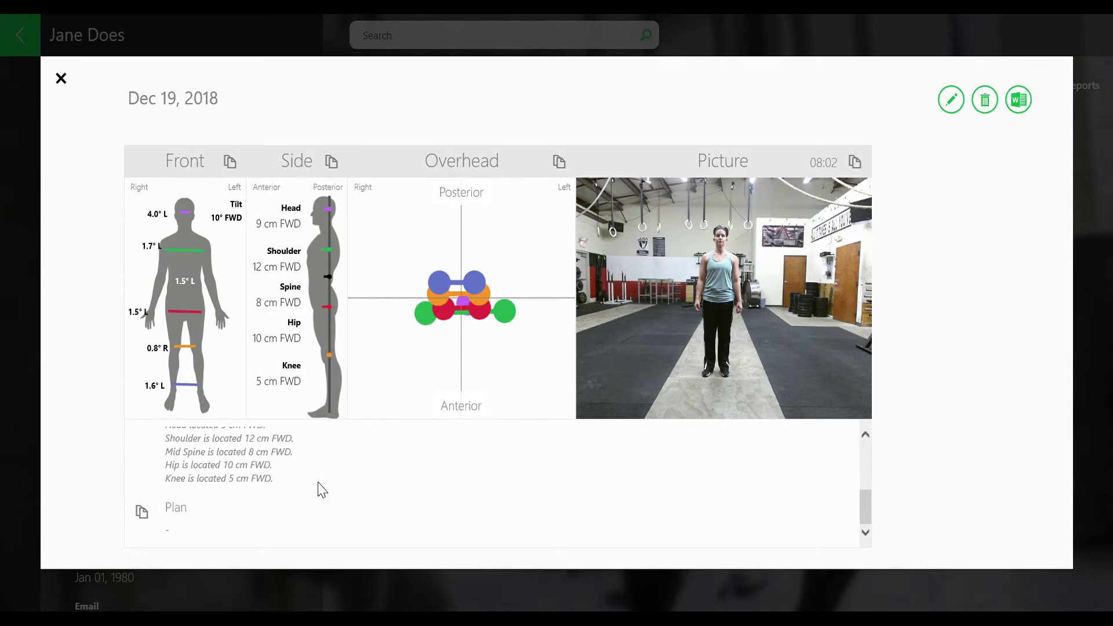
left_click(950, 99)
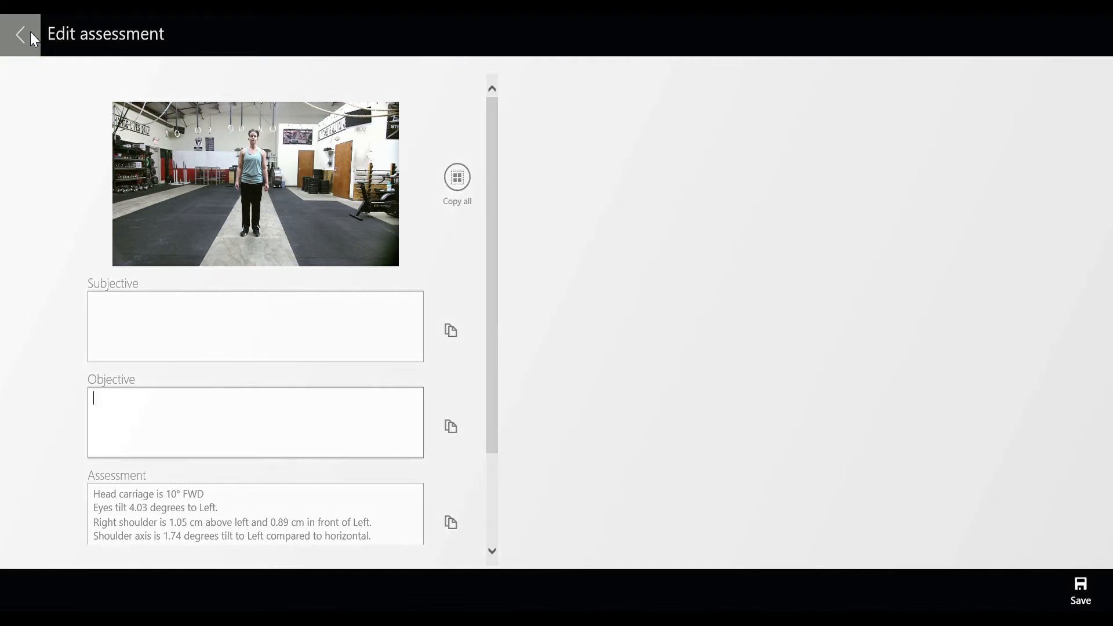
Leave the Edit assessment screen after reviewing notes and return to the client's profile
left_click(20, 35)
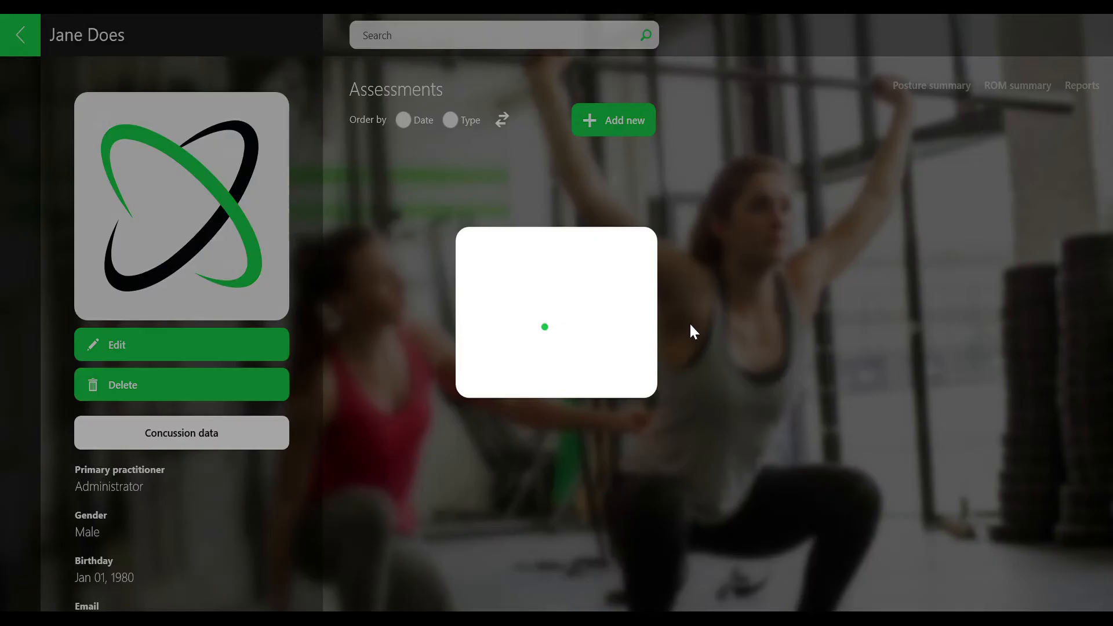